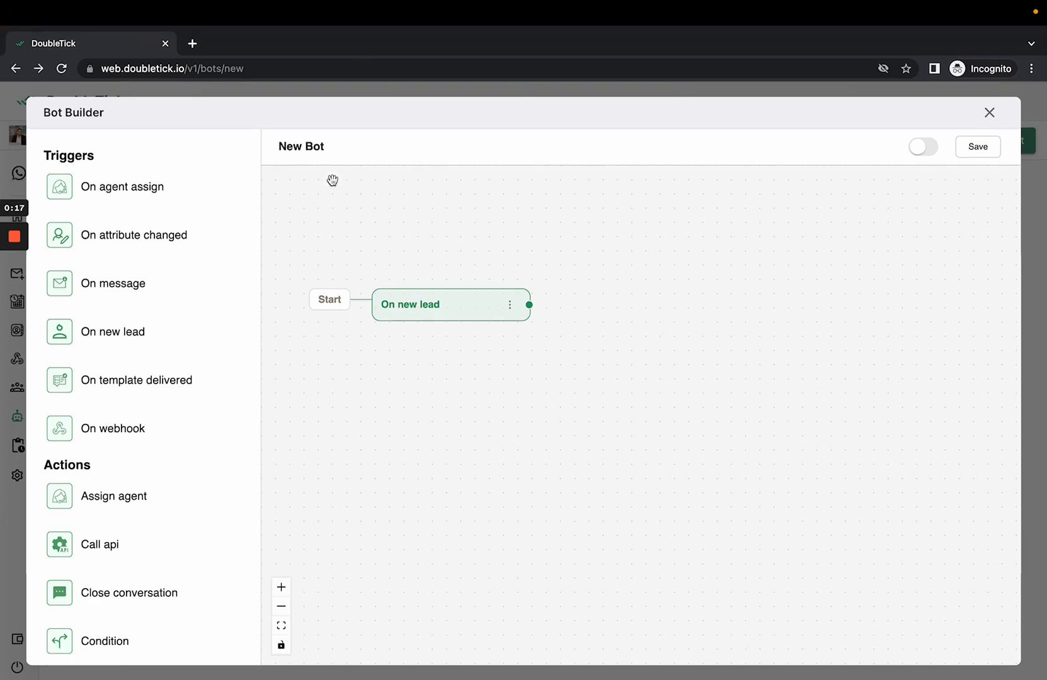
{"action": "mouse_move", "coordinate": [328, 286]}
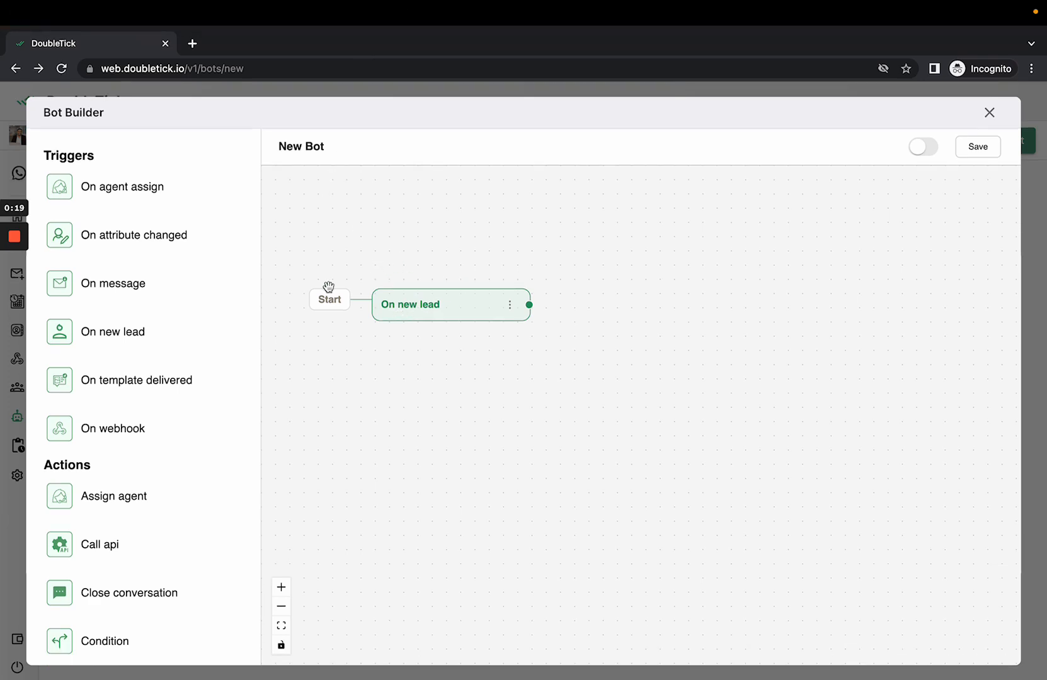
Place a Send template action step on the bot canvas.
{"action": "scroll", "scroll_direction": "down", "scroll_amount": 3}
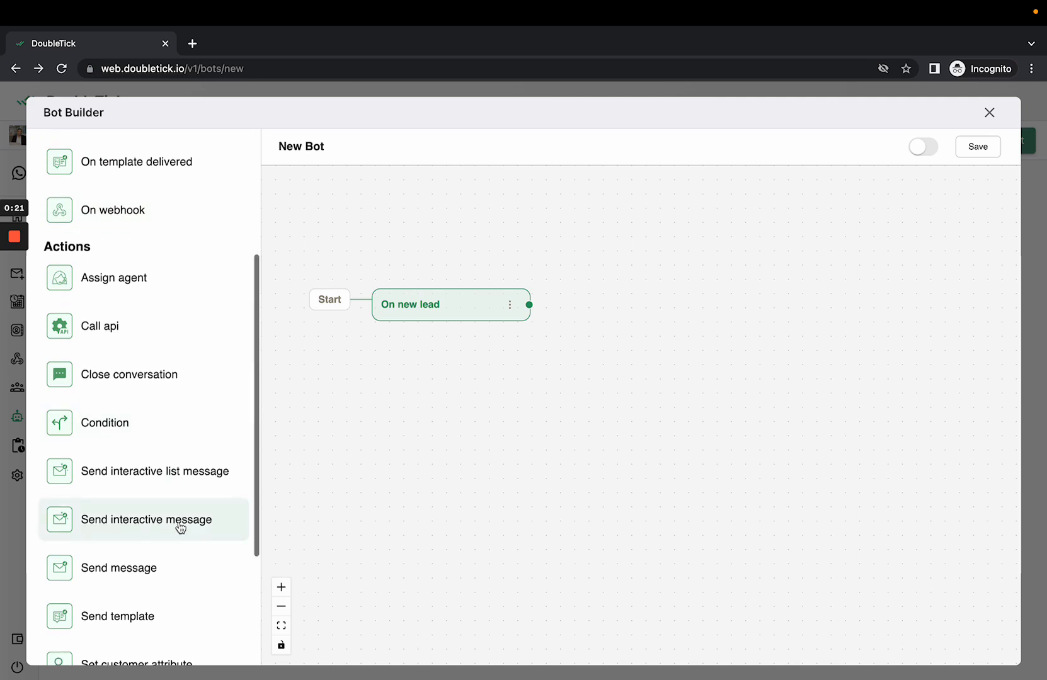
{"action": "scroll", "scroll_direction": "down", "scroll_amount": 3}
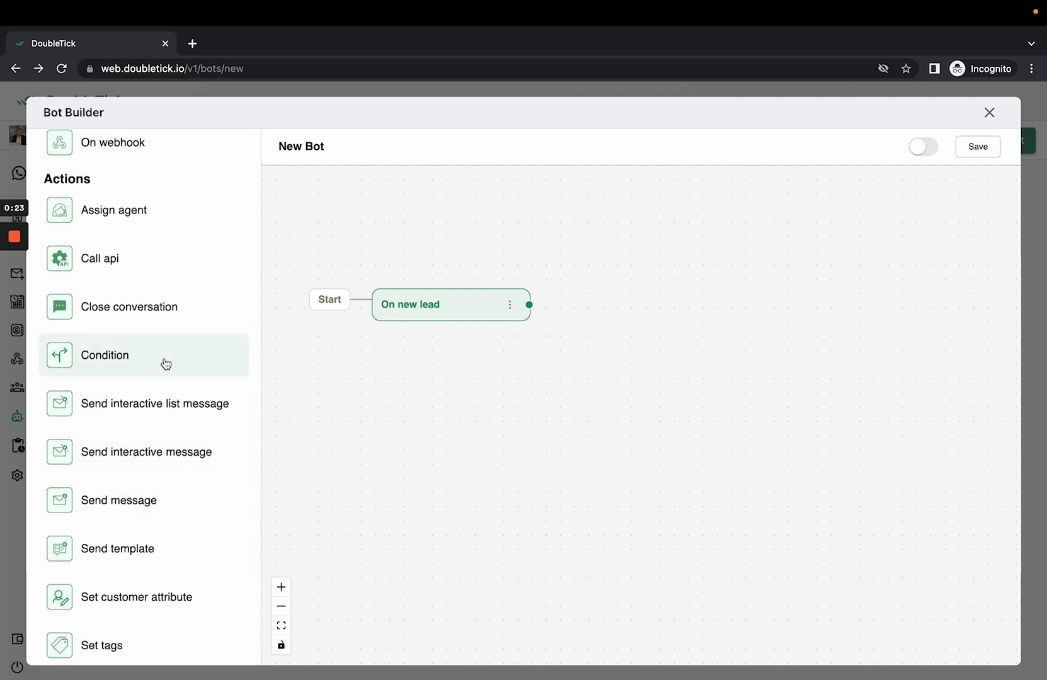
{"action": "mouse_move", "coordinate": [113, 549]}
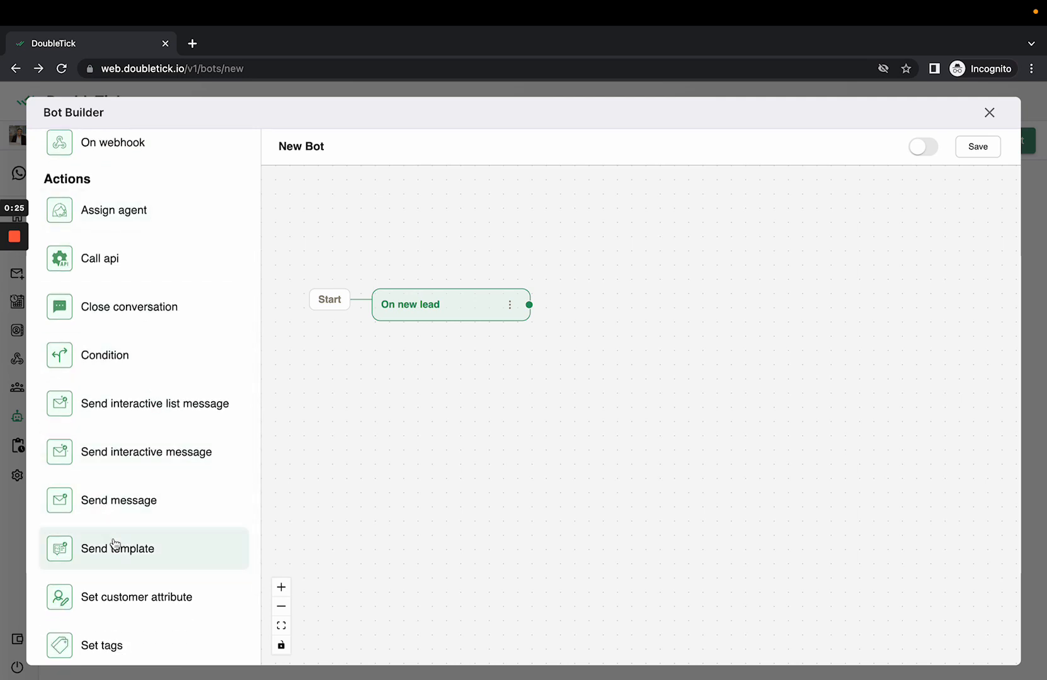
{"action": "mouse_move", "coordinate": [140, 445]}
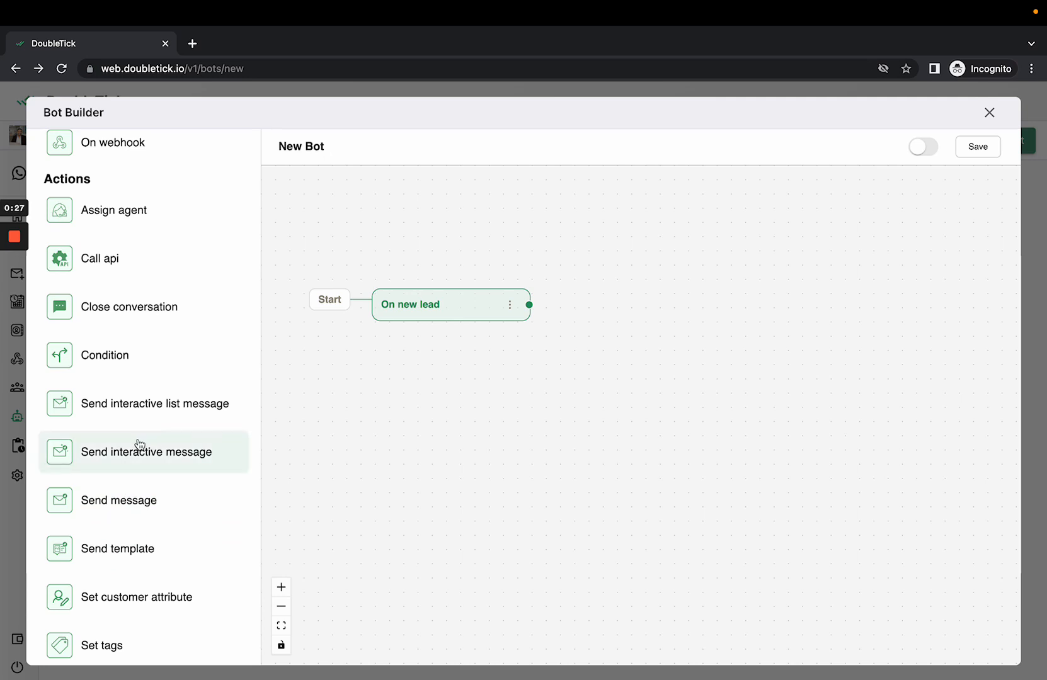
{"action": "mouse_move", "coordinate": [165, 412]}
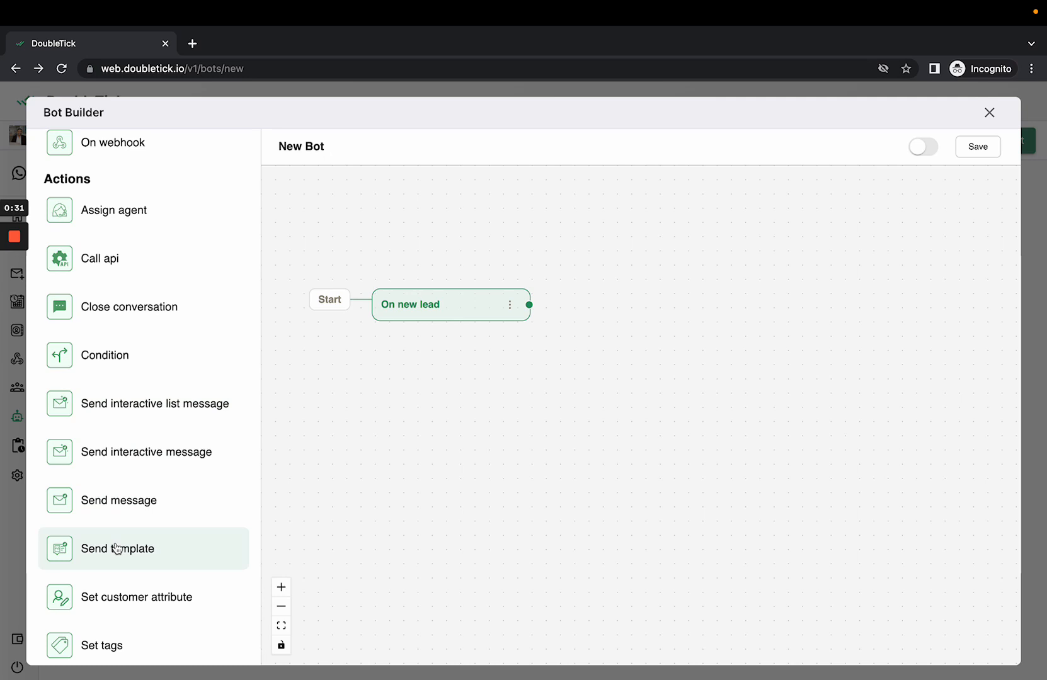
{"action": "left_click_drag", "start_coordinate": [116, 548], "coordinate": [757, 322]}
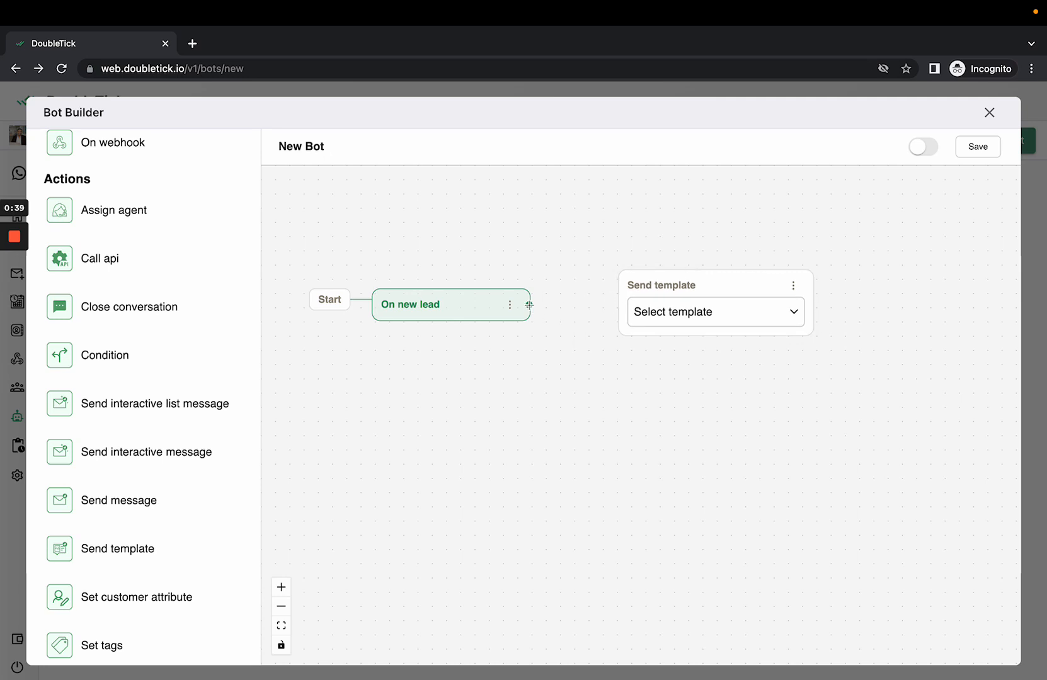
Connect the On new lead trigger to the Send template step and reposition the flow.
{"action": "left_click_drag", "start_coordinate": [528, 304], "coordinate": [647, 312]}
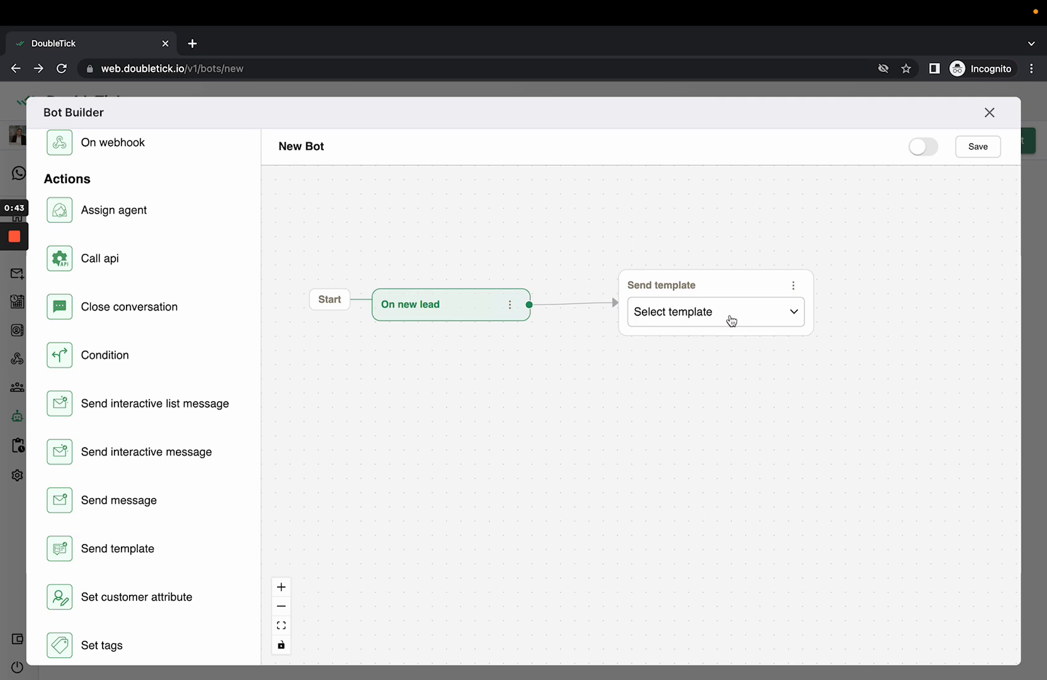
{"action": "mouse_move", "coordinate": [712, 327]}
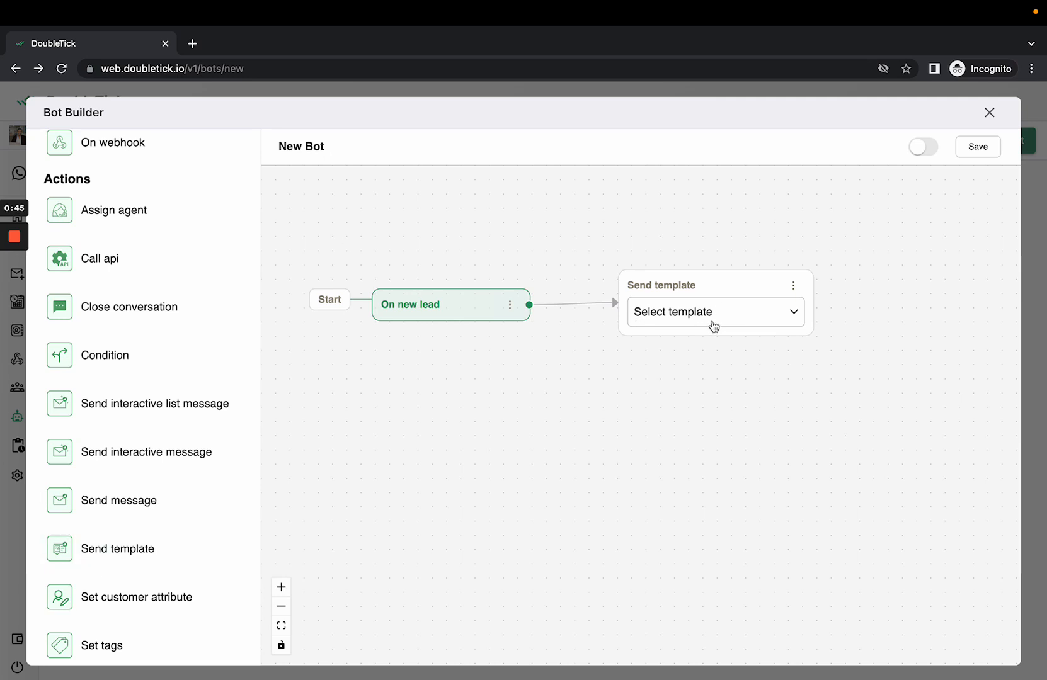
{"action": "mouse_move", "coordinate": [719, 316]}
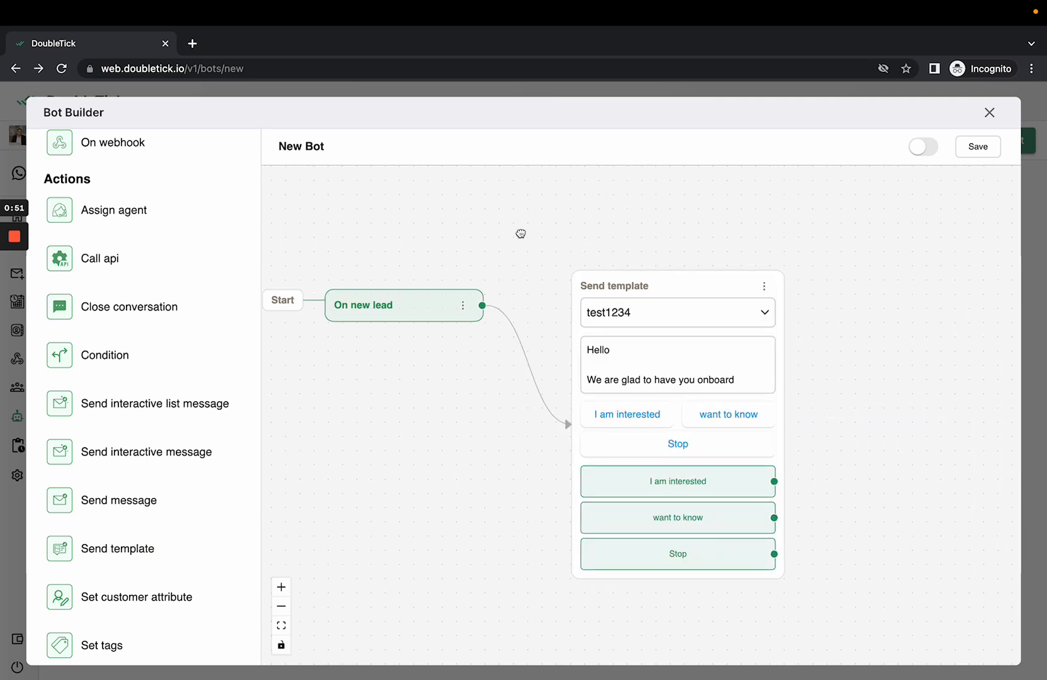
{"action": "left_click_drag", "start_coordinate": [520, 233], "coordinate": [616, 243]}
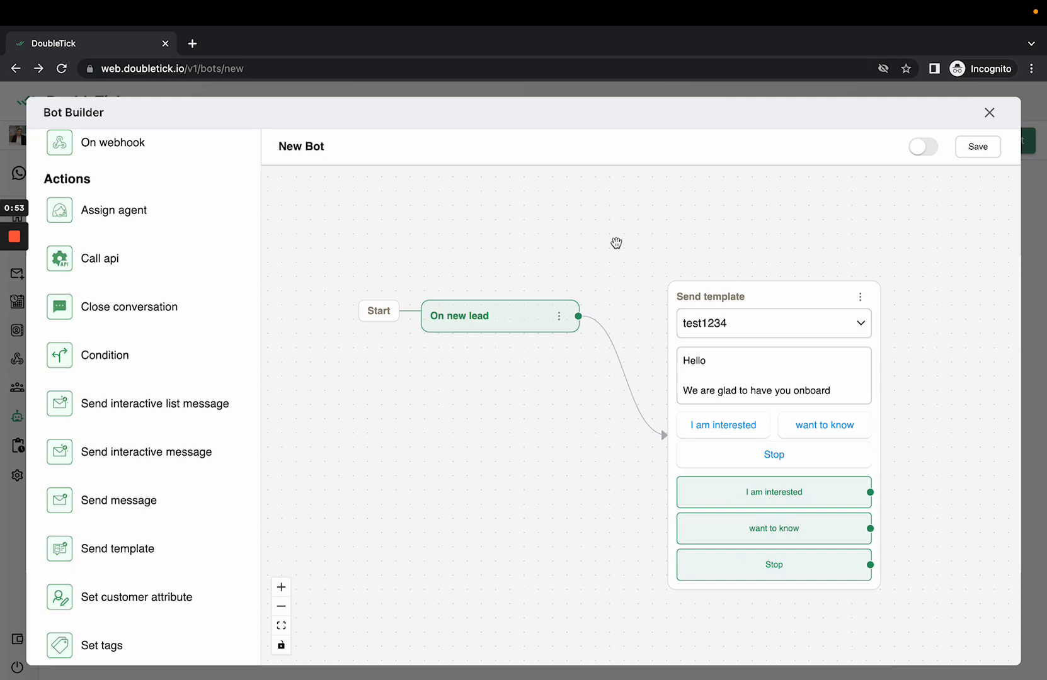
{"action": "mouse_move", "coordinate": [594, 325]}
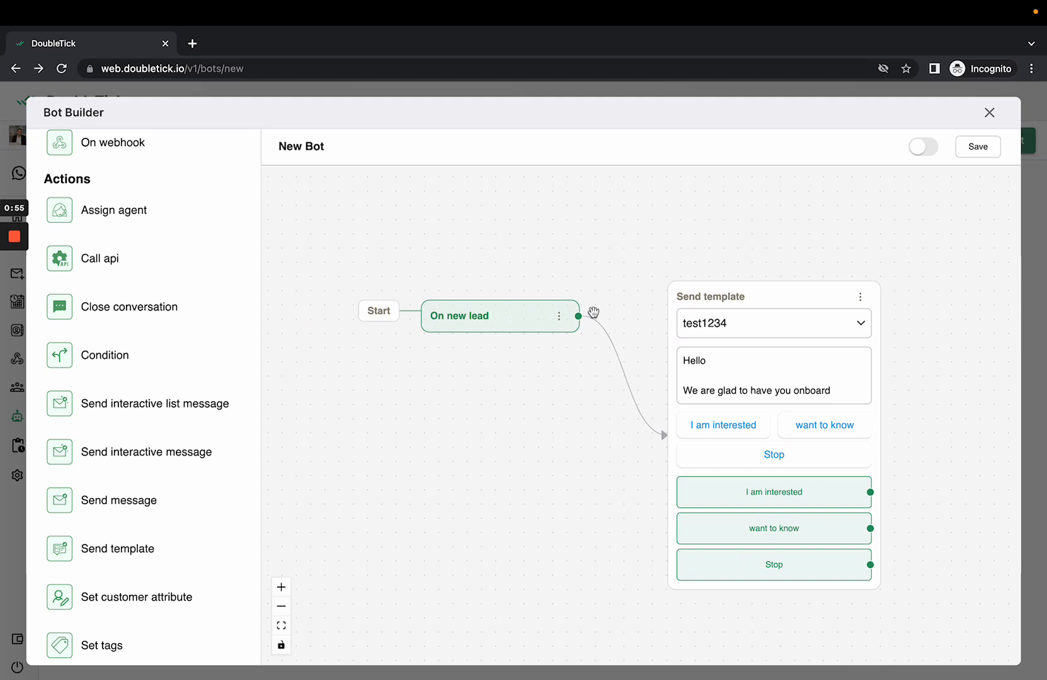
{"action": "mouse_move", "coordinate": [702, 328]}
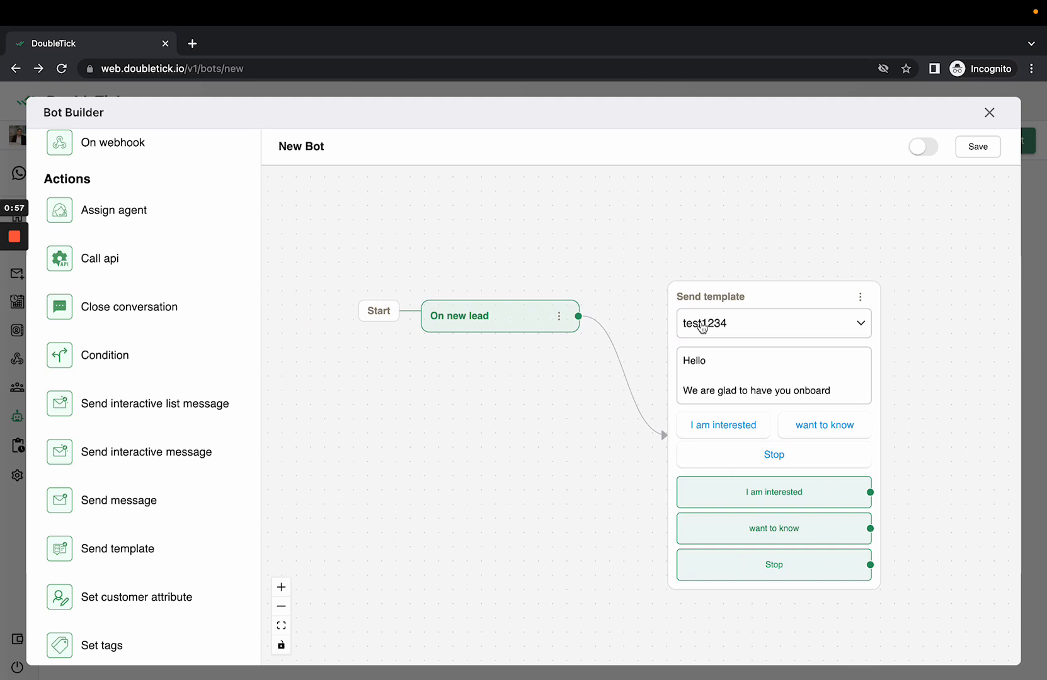
{"action": "mouse_move", "coordinate": [763, 259]}
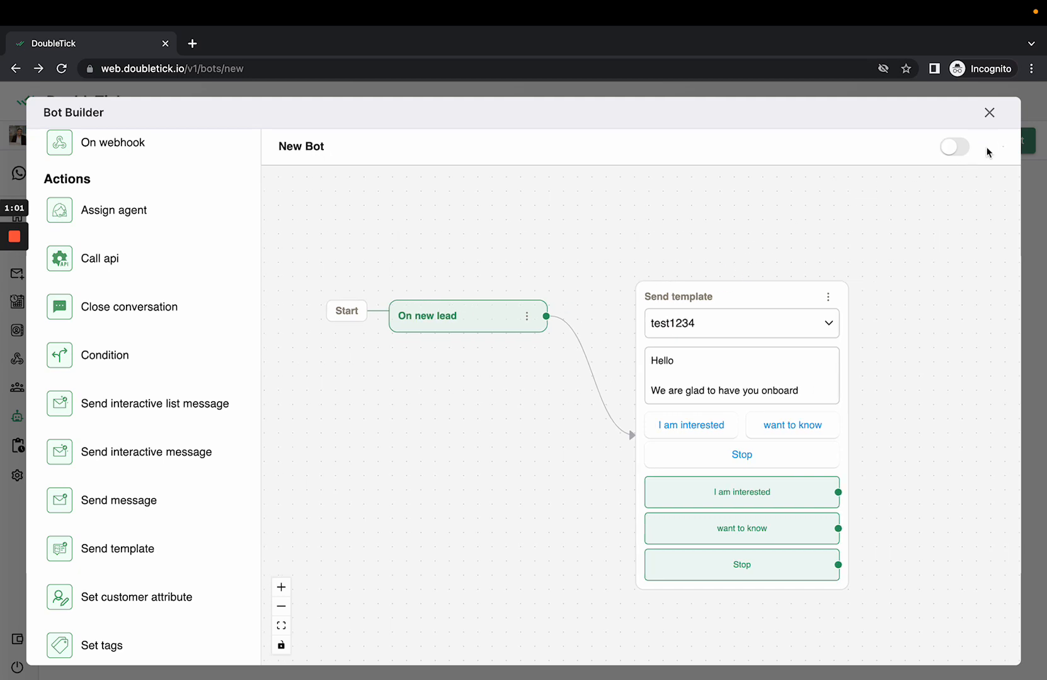
Switch the bot to active and start renaming it to 'new lead test'.
{"action": "left_click", "coordinate": [953, 147]}
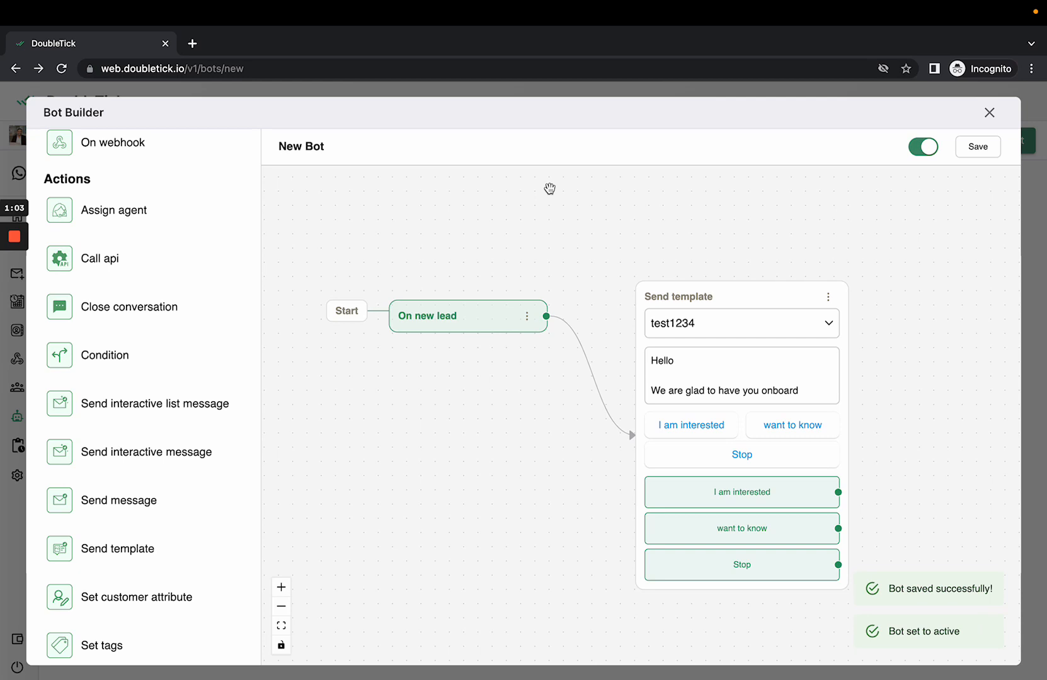
{"action": "type", "text": "n"}
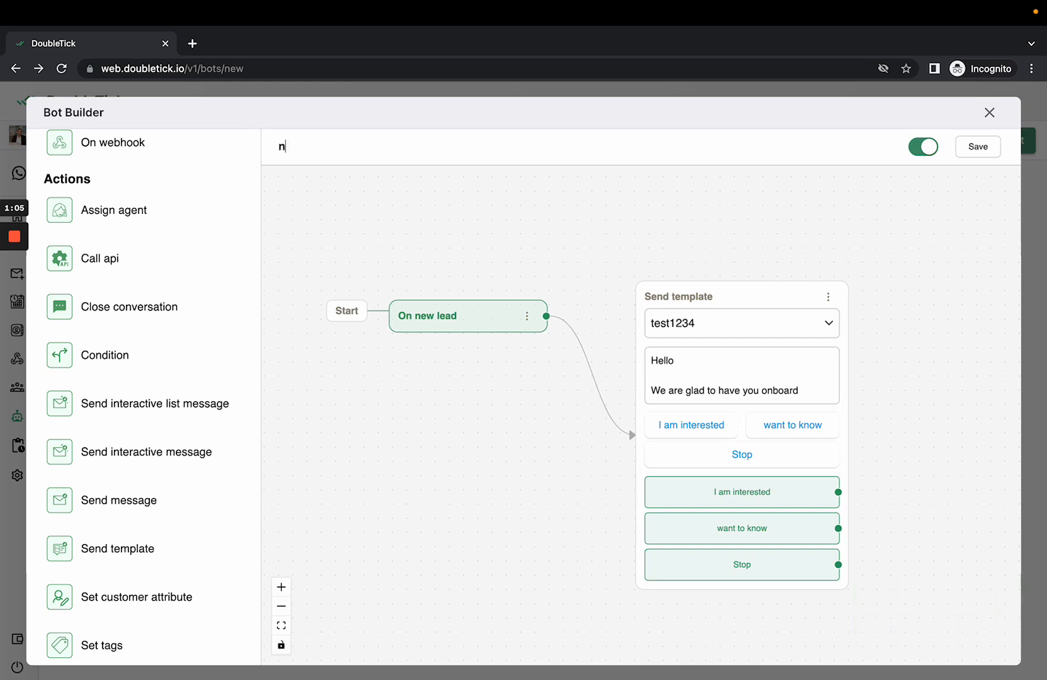
{"action": "type", "text": "ew lead test"}
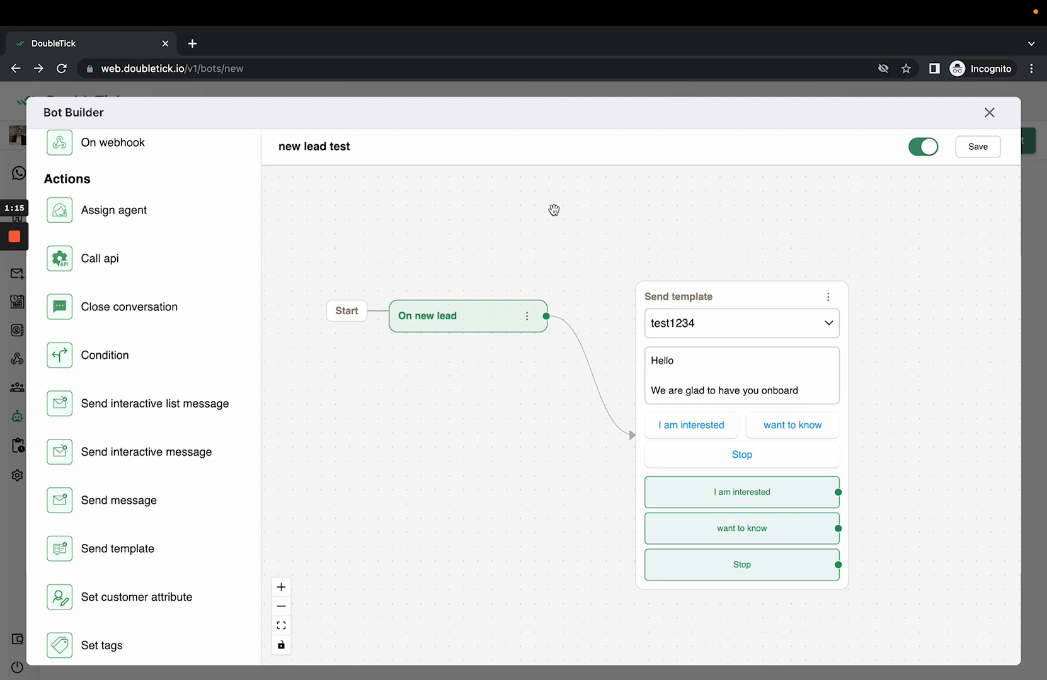
{"action": "mouse_move", "coordinate": [555, 186]}
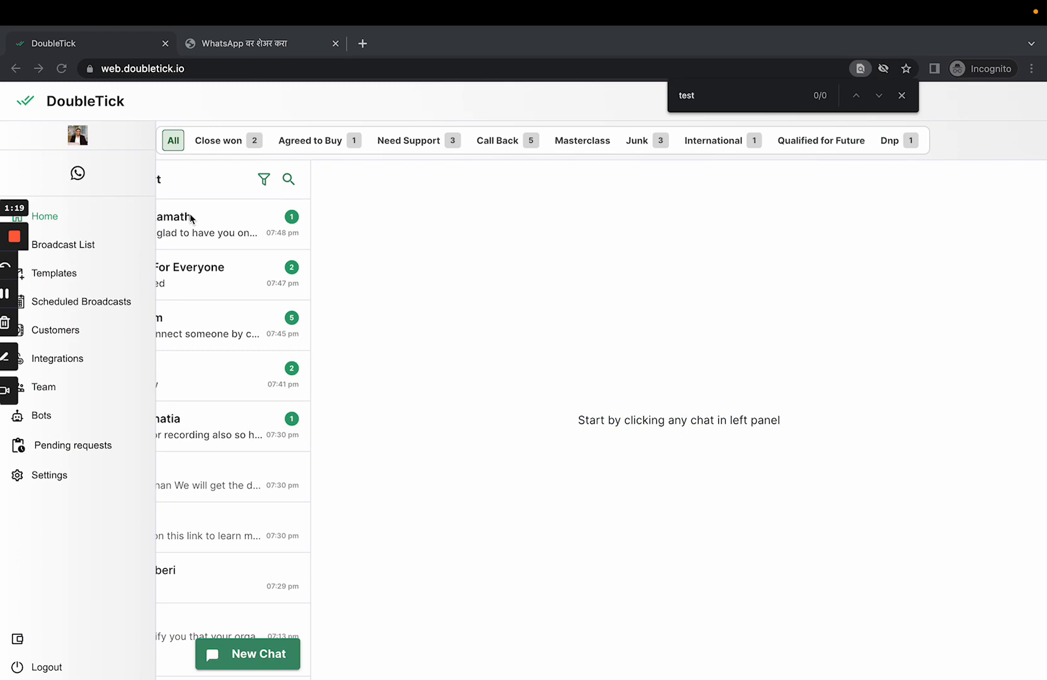
Open the newest lead's chat to confirm the welcome template arrived.
{"action": "left_click", "coordinate": [189, 223]}
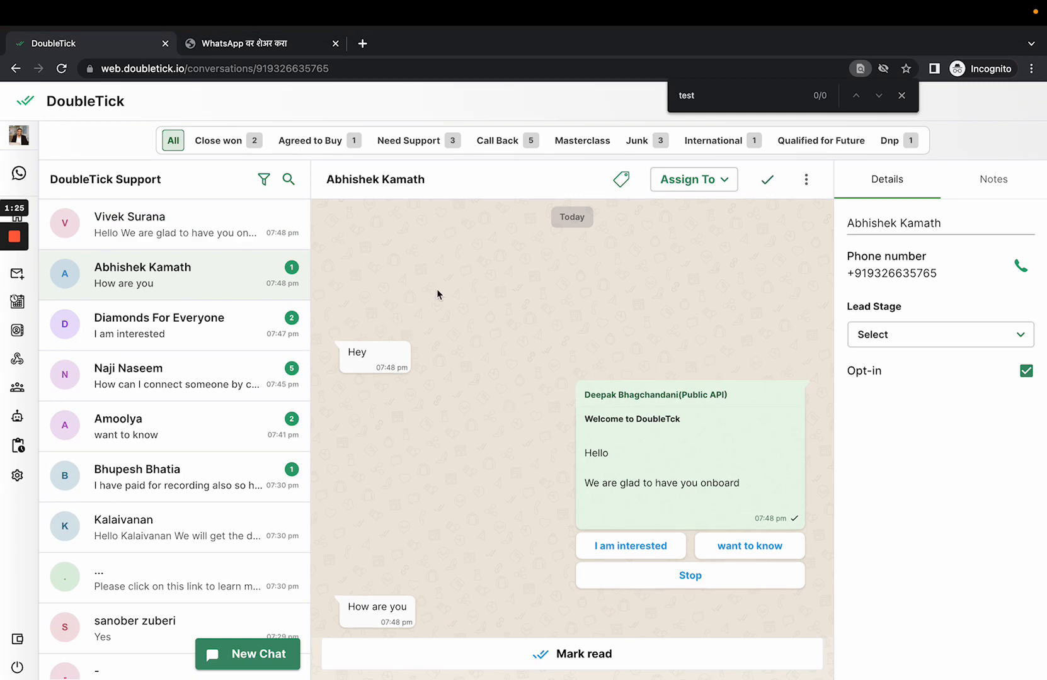
{"action": "mouse_move", "coordinate": [377, 367]}
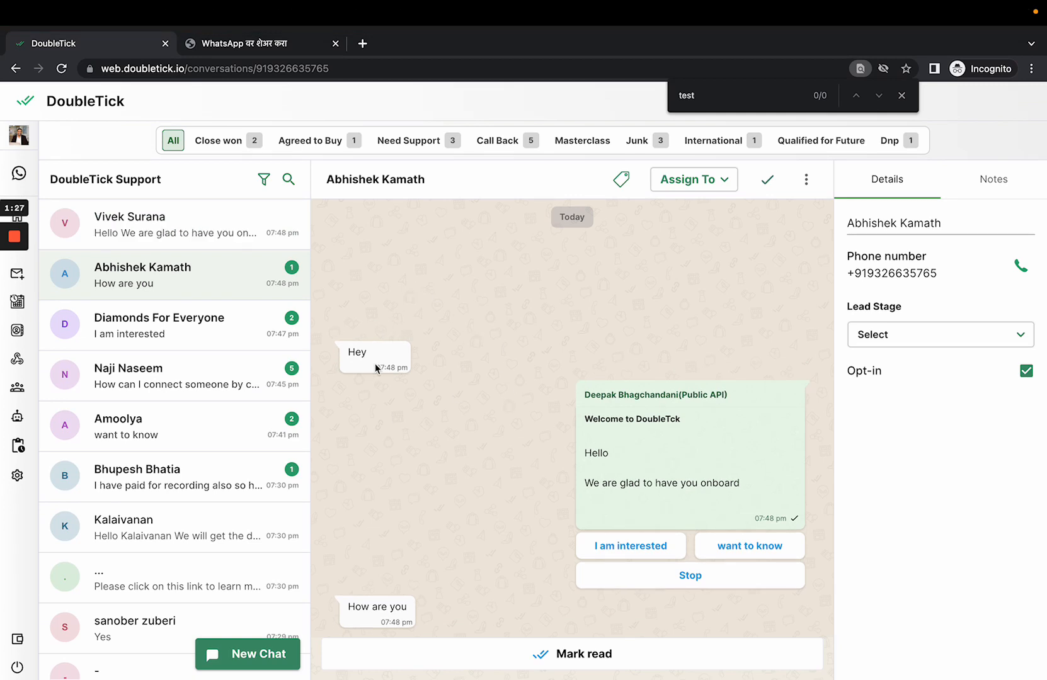